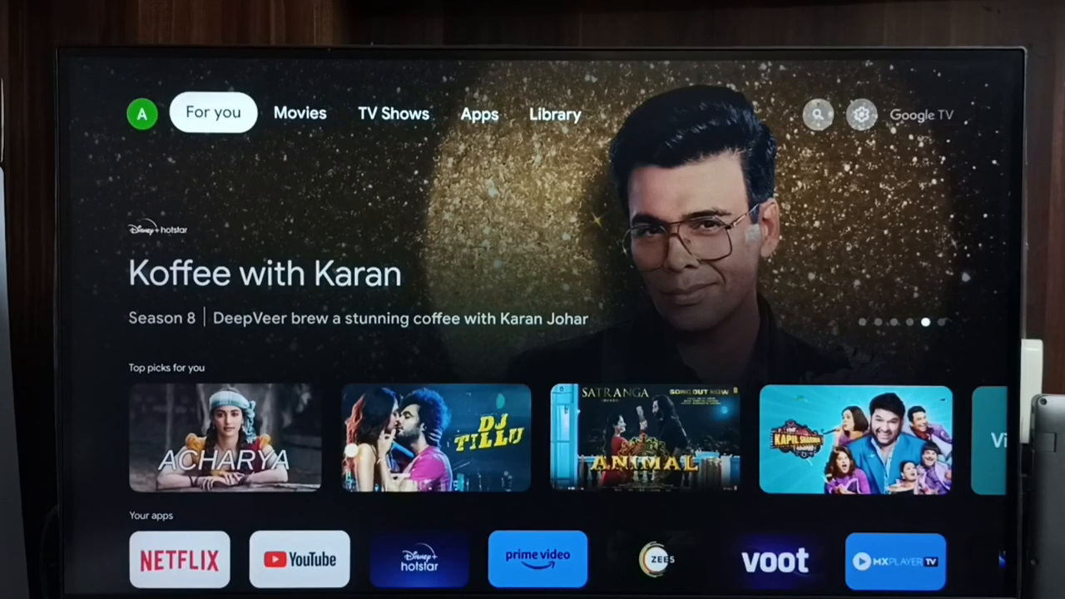
- Browse the TV Shows and Library pages, then open the System Keyboard settings
left_click(393, 113)
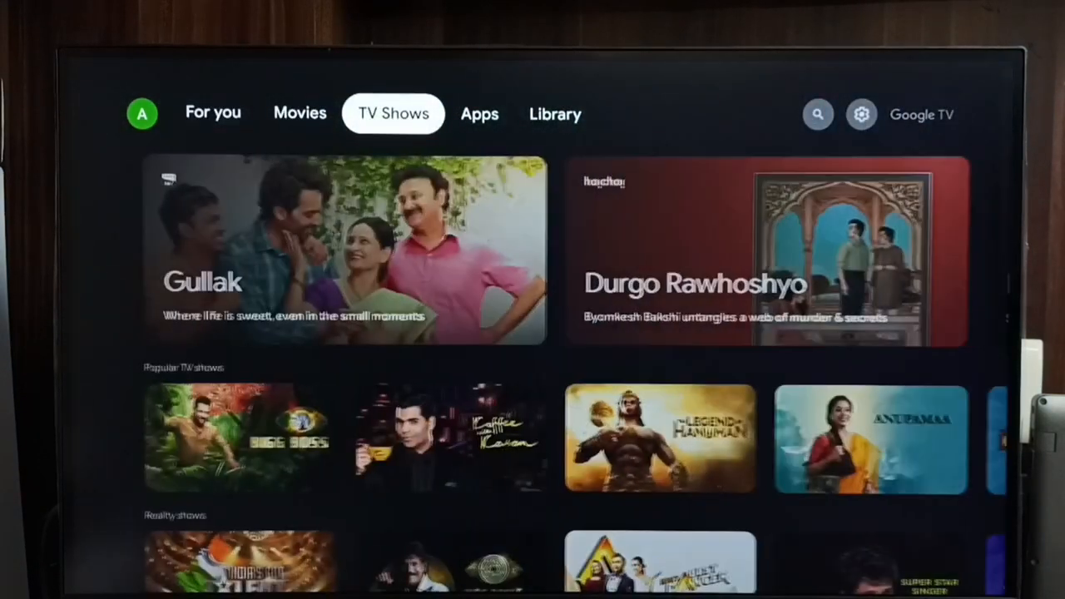
left_click(555, 114)
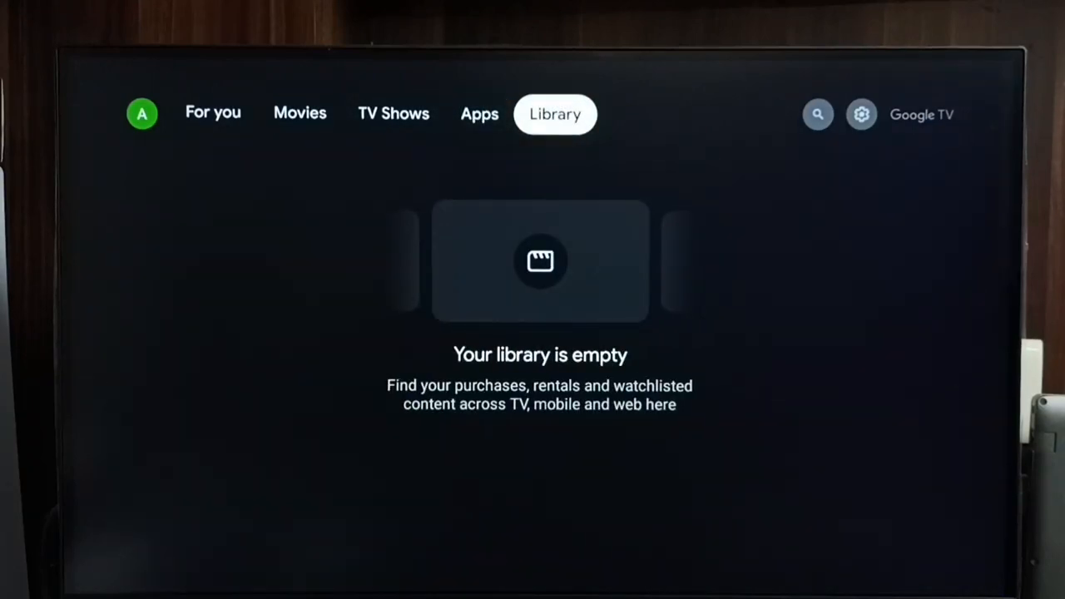
left_click(861, 114)
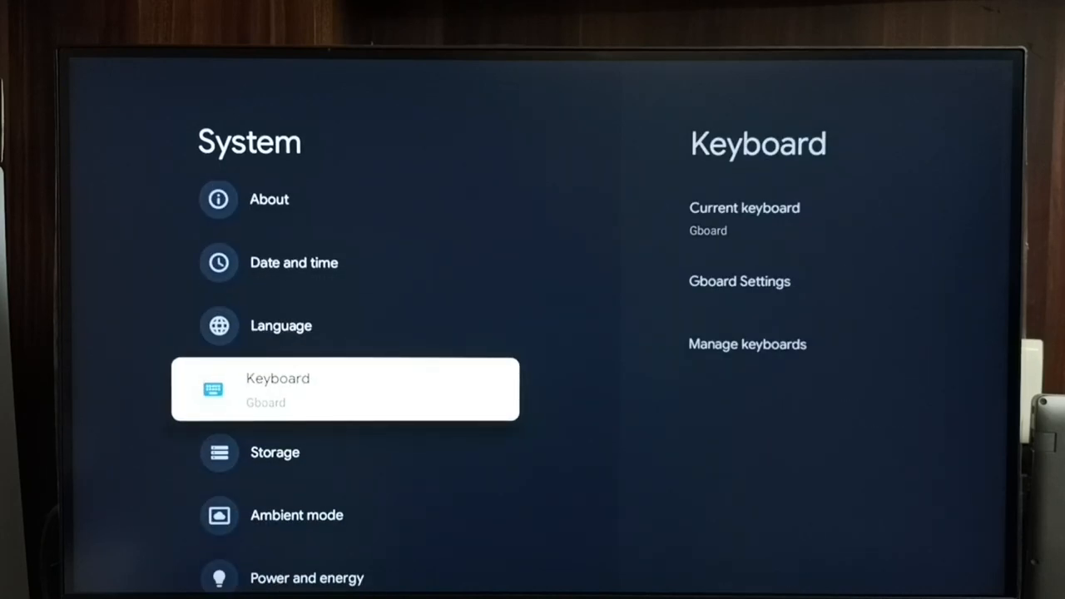
- Open Gboard's Languages settings and scroll through the keyboard language list
left_click(344, 389)
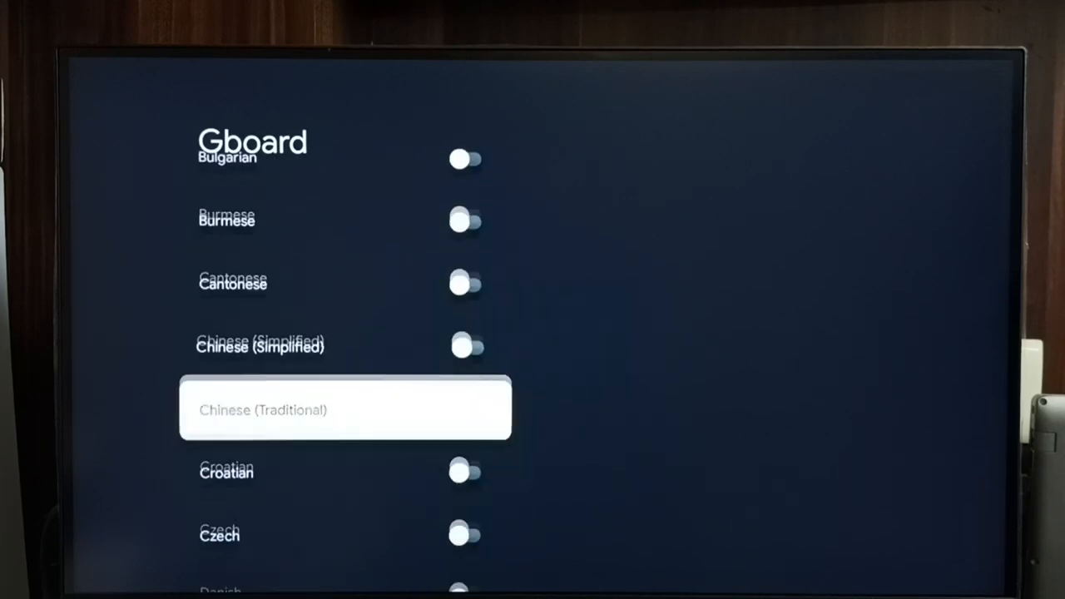
scroll("down", 3)
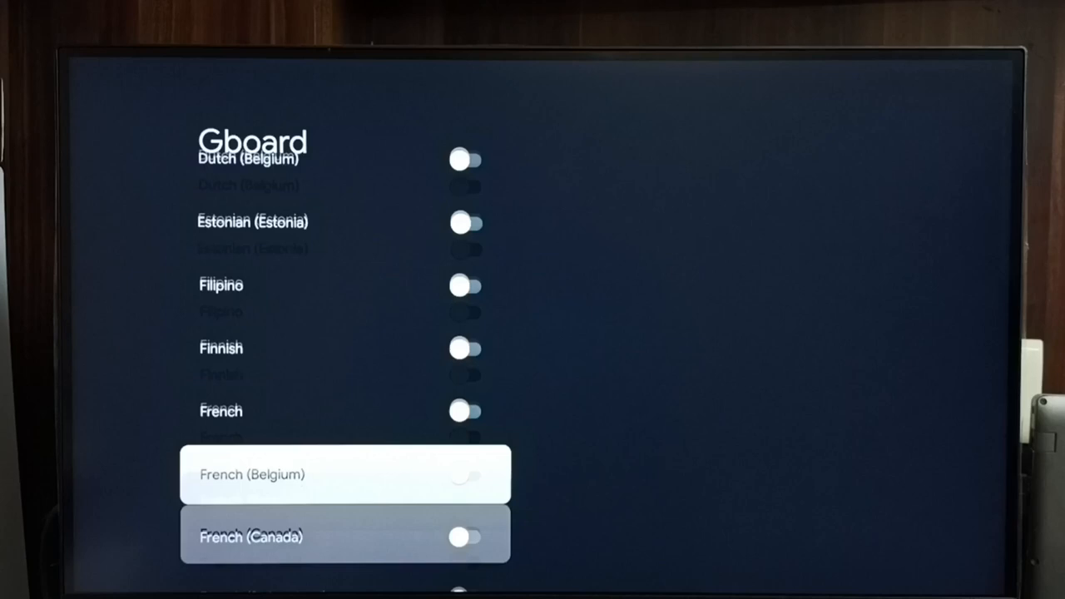
scroll("down", 3)
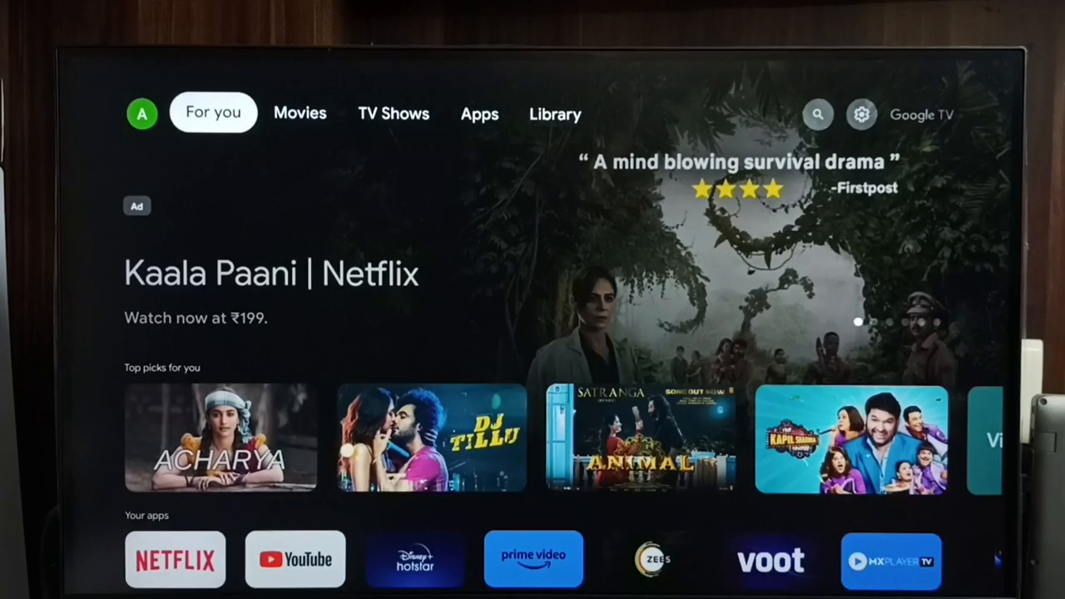
left_click(818, 114)
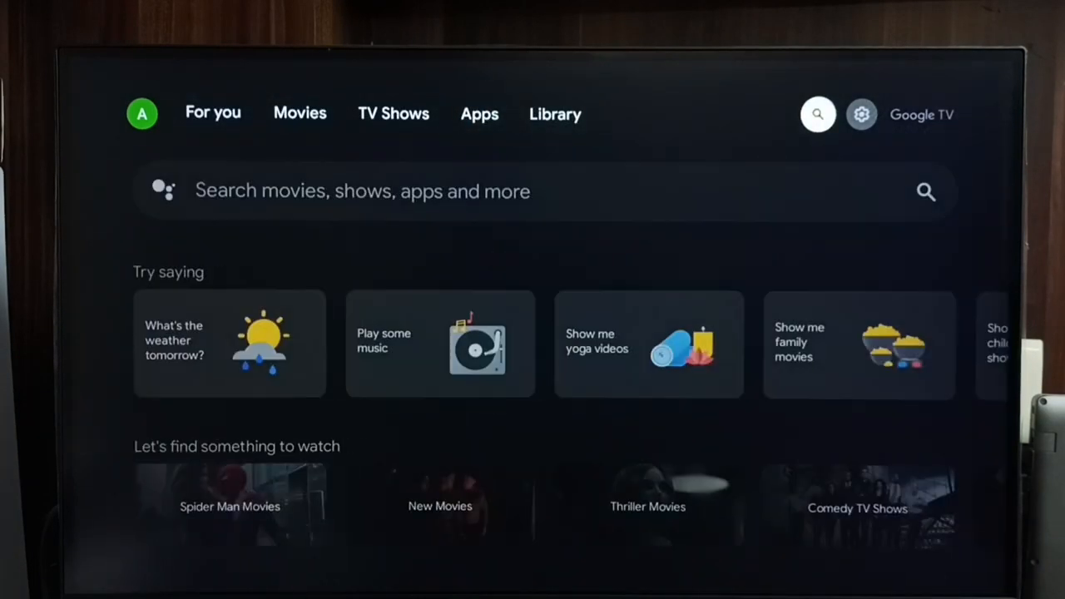
left_click(817, 114)
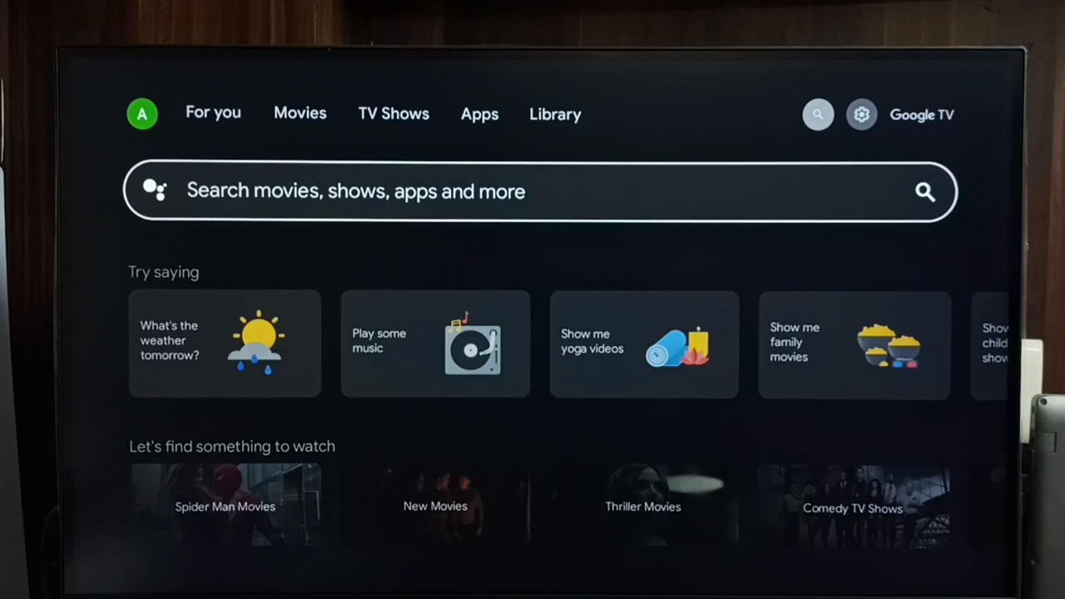
left_click(540, 192)
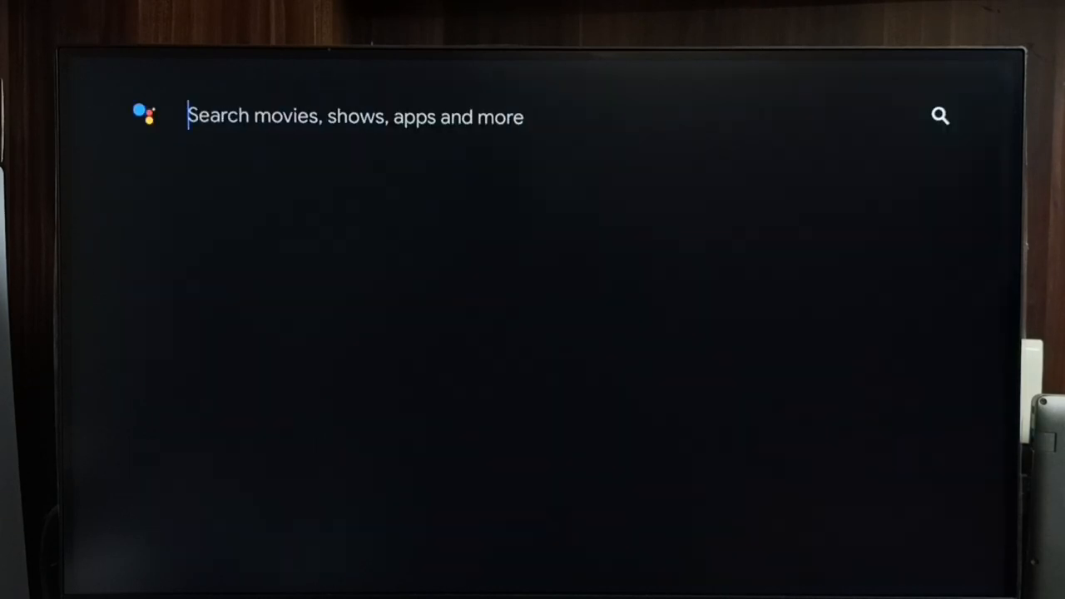
left_click(354, 116)
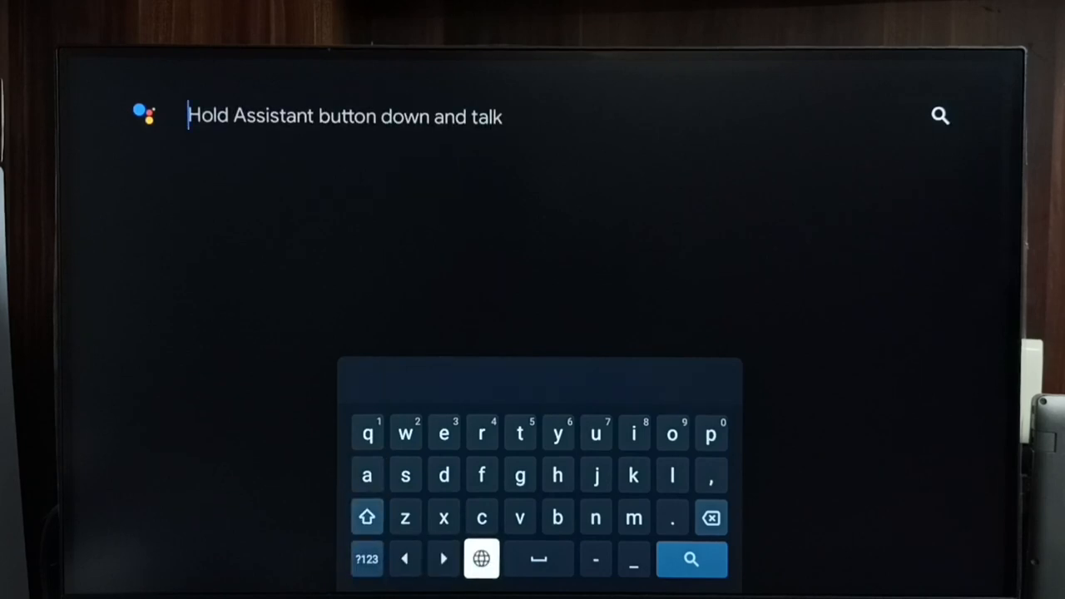
left_click(481, 558)
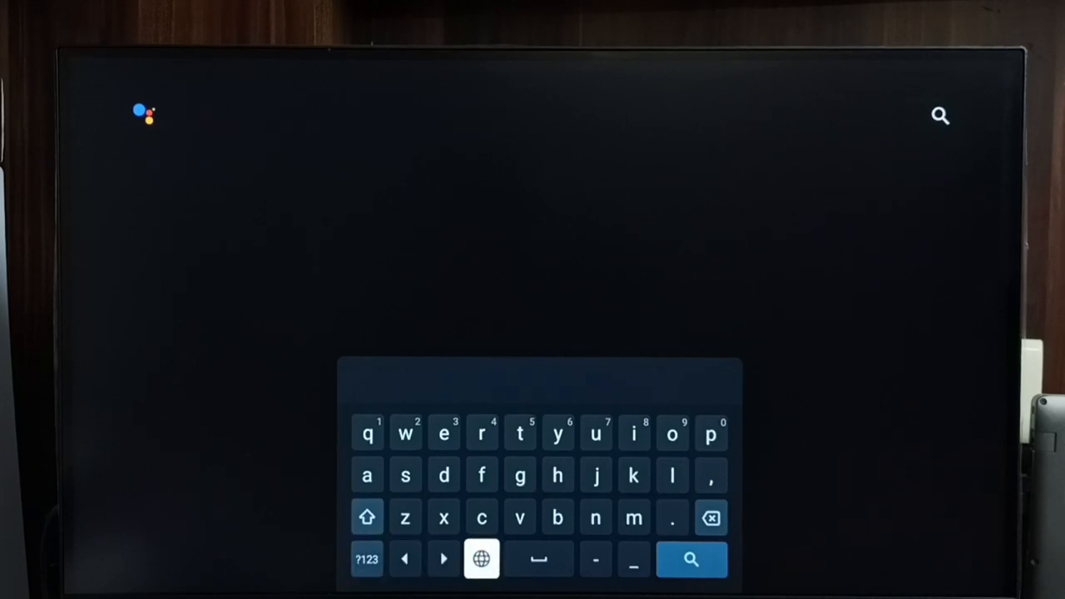
left_click(481, 558)
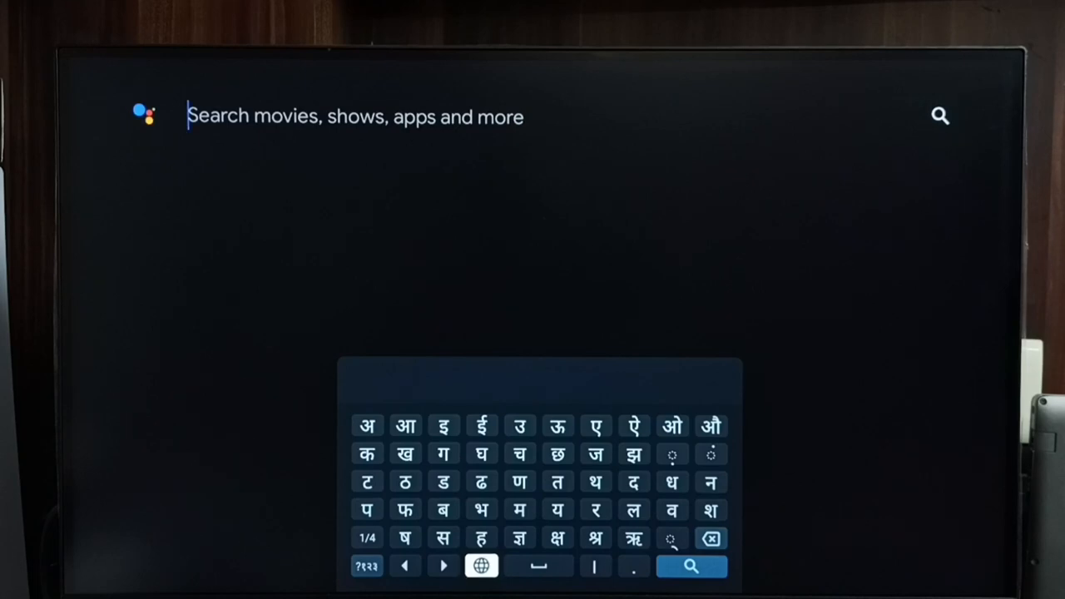
left_click(481, 565)
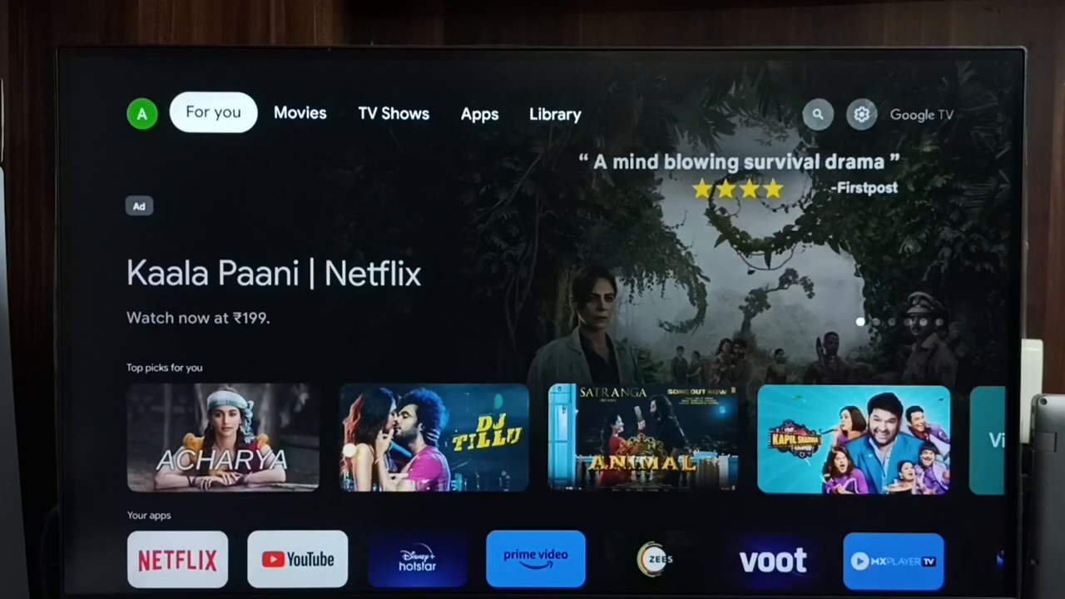
- Enable LeanKey Keyboard Pro in Manage keyboards and accept the input method warning
left_click(861, 114)
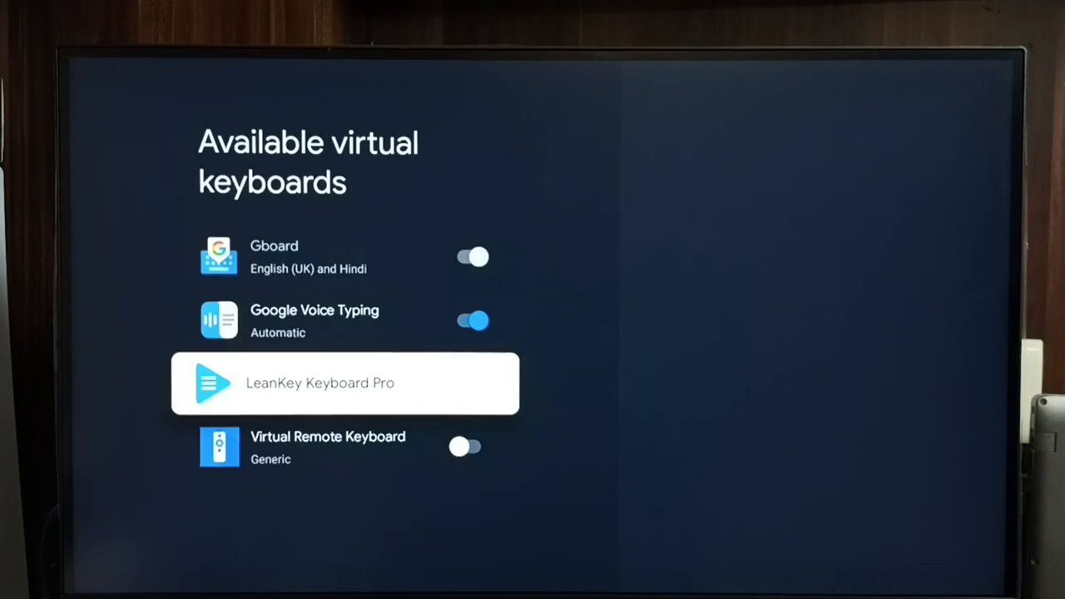
left_click(344, 383)
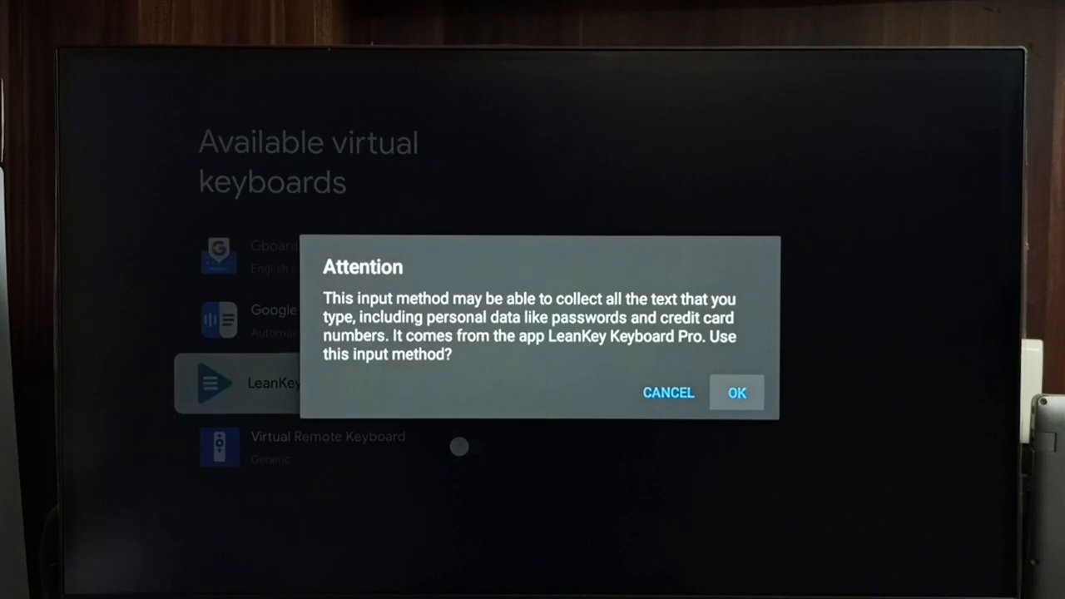
left_click(736, 392)
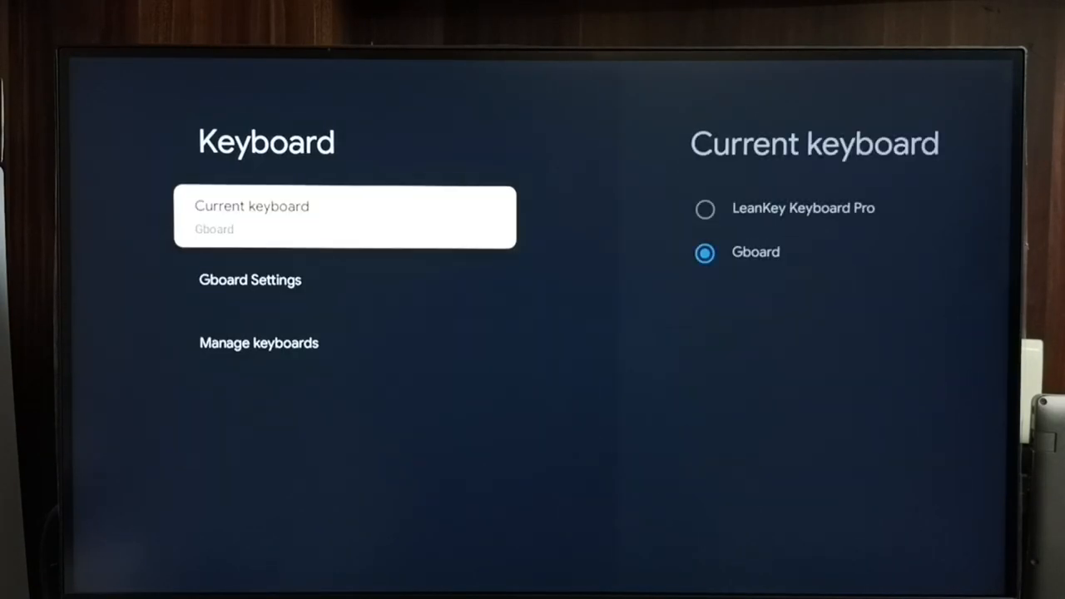
- Make LeanKey Keyboard Pro the current keyboard and check it in the search field
left_click(344, 217)
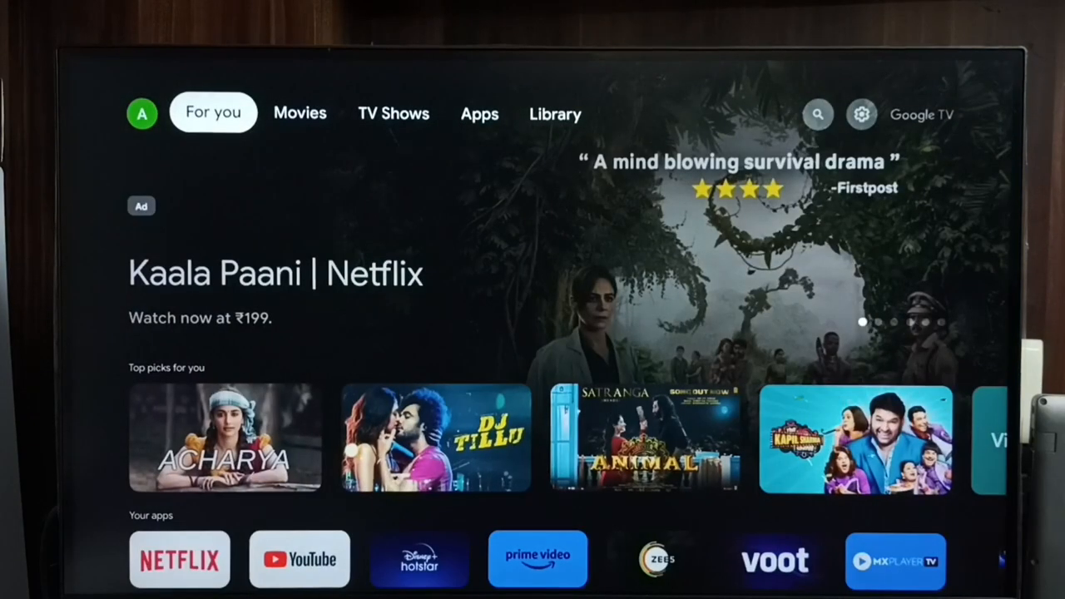
left_click(817, 114)
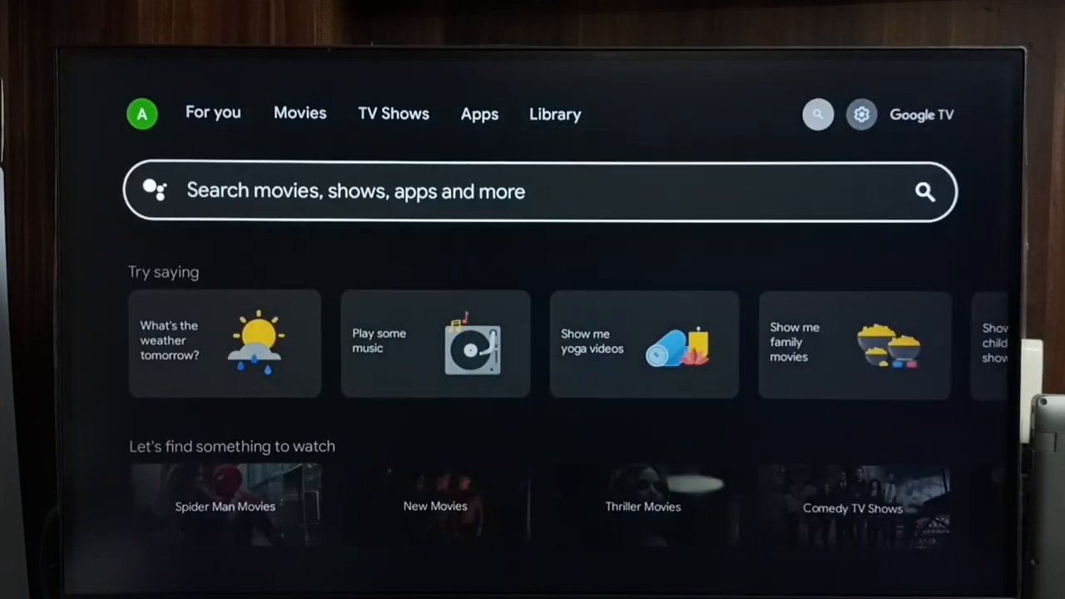
left_click(541, 190)
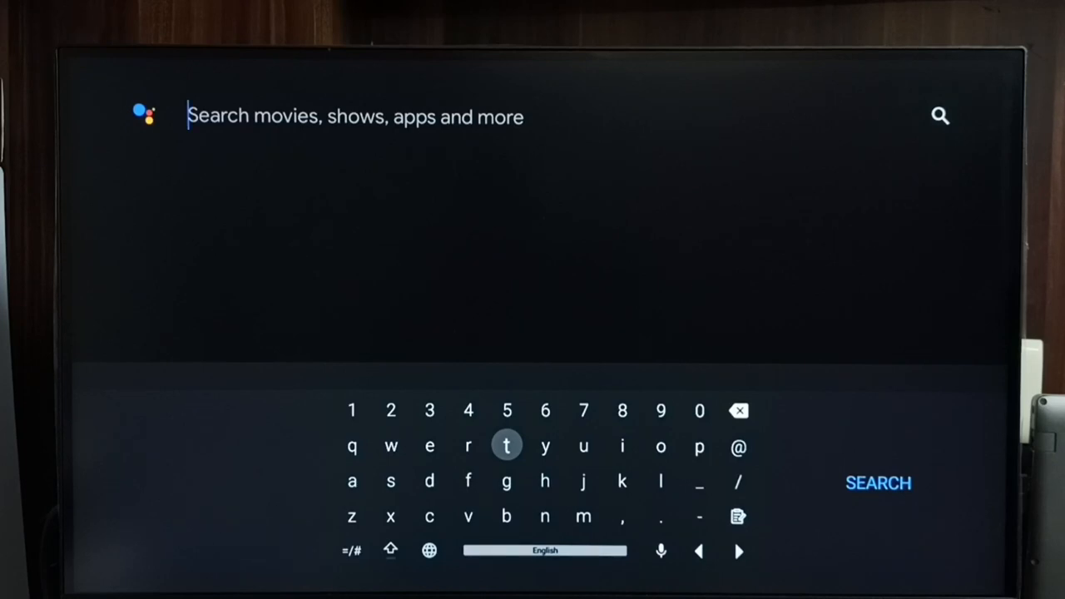